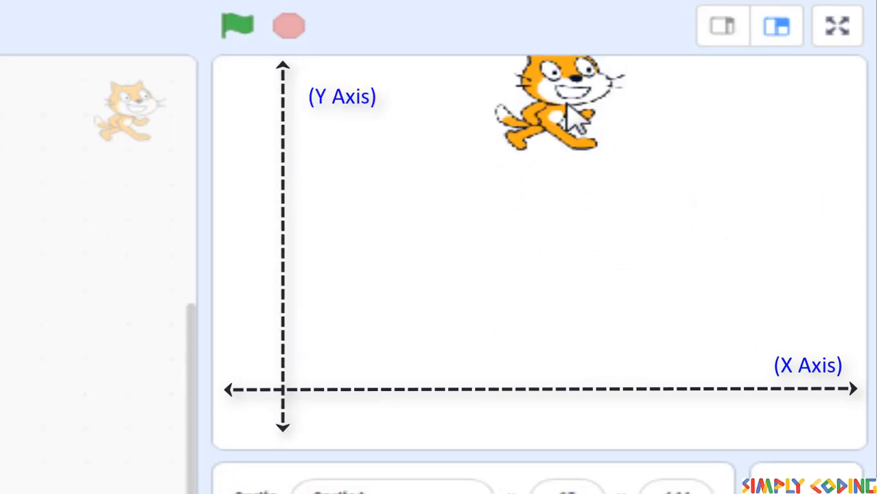
Move the cat on the stage and scroll the backdrop library down to the Xy-grid backdrops.
drag(556, 103, 583, 350)
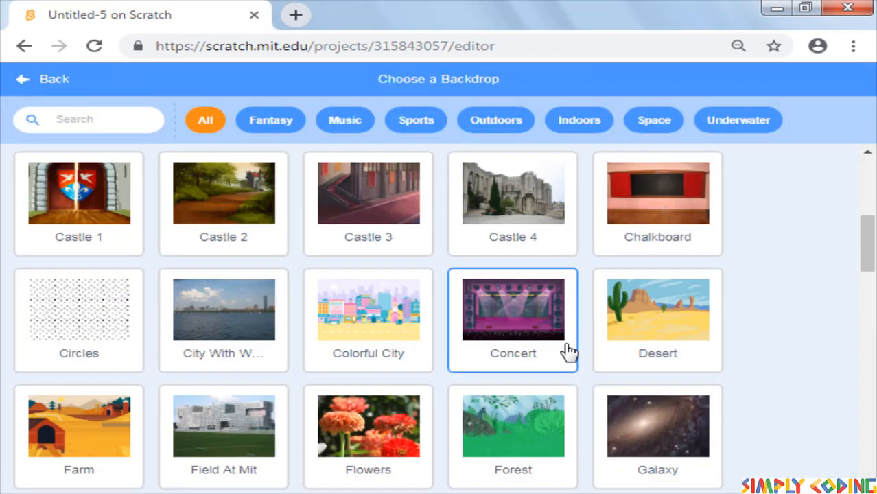
scroll(down, 3)
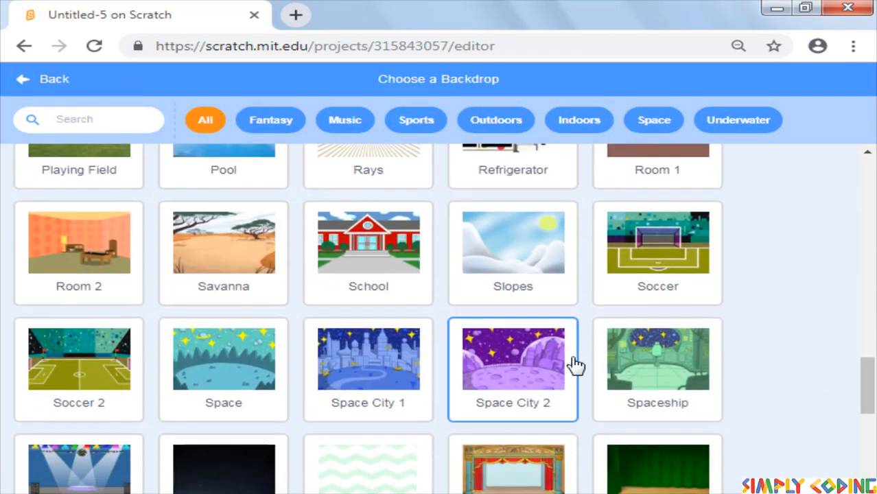
scroll(down, 3)
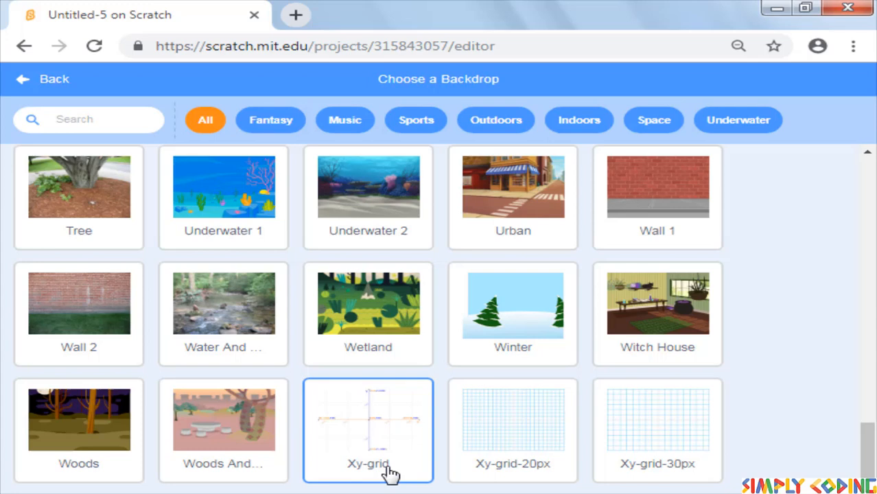
Apply the Xy-grid backdrop and show the x position and y position monitors, both reading 0.
click(368, 420)
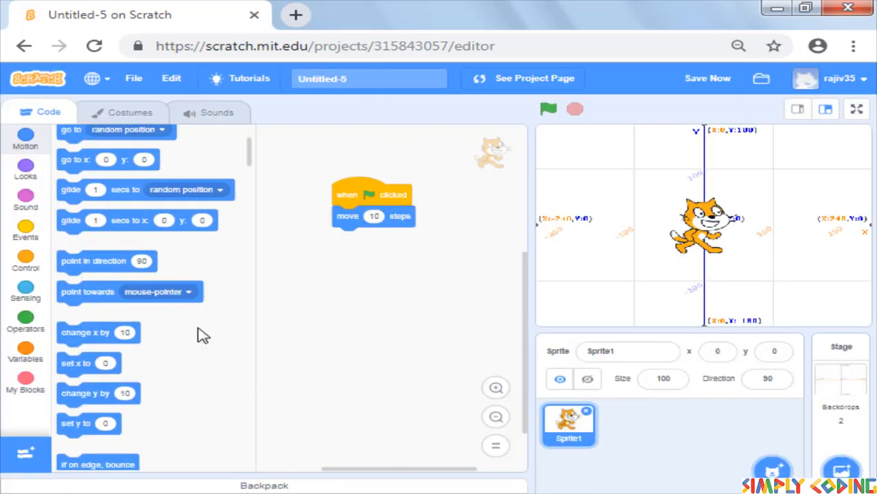
scroll(down, 3)
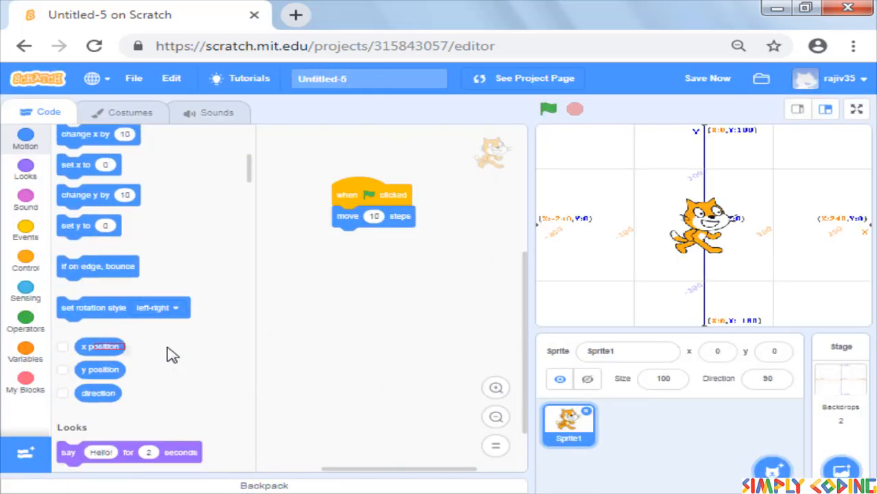
click(63, 346)
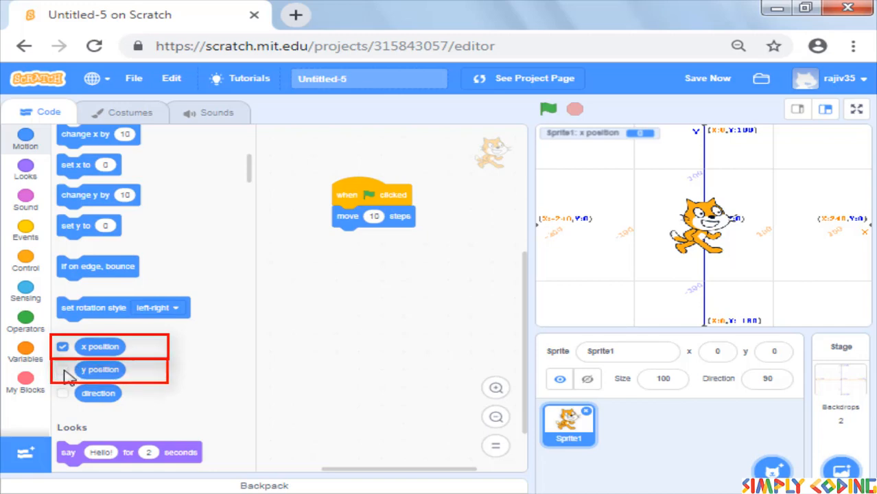
click(63, 370)
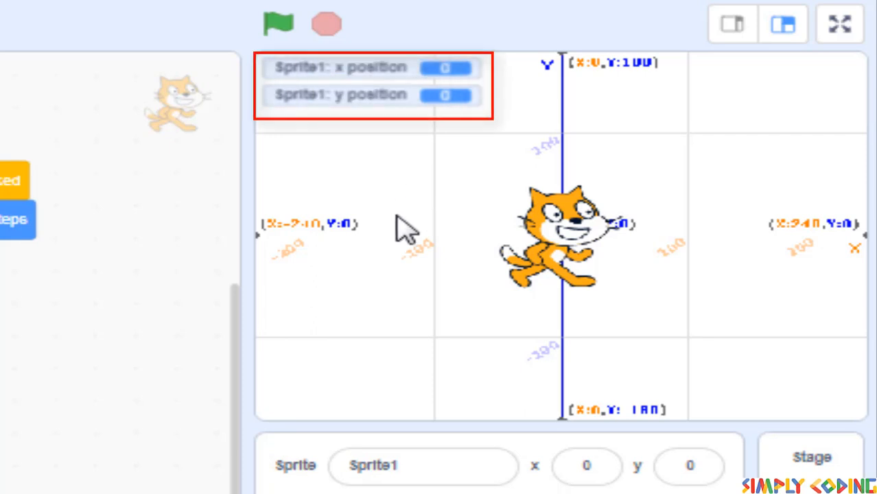
mouse_move(423, 267)
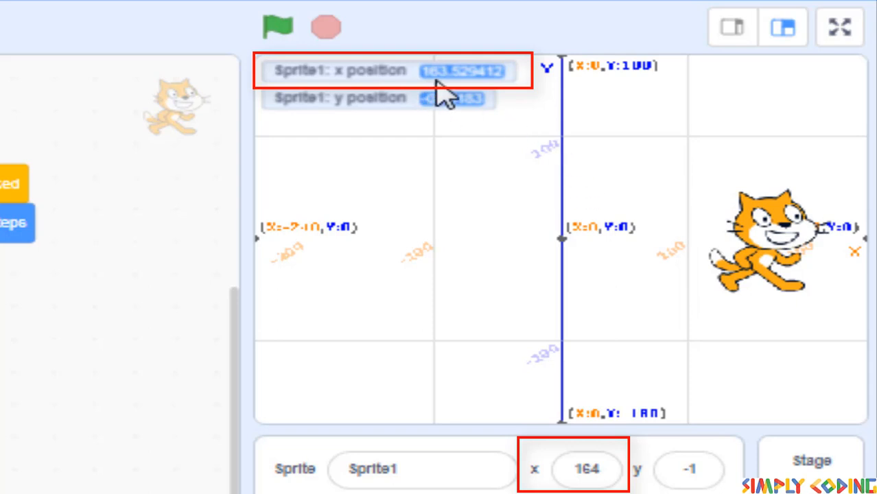
Drag the cat across the grid so its x position reads about -136.
click(587, 469)
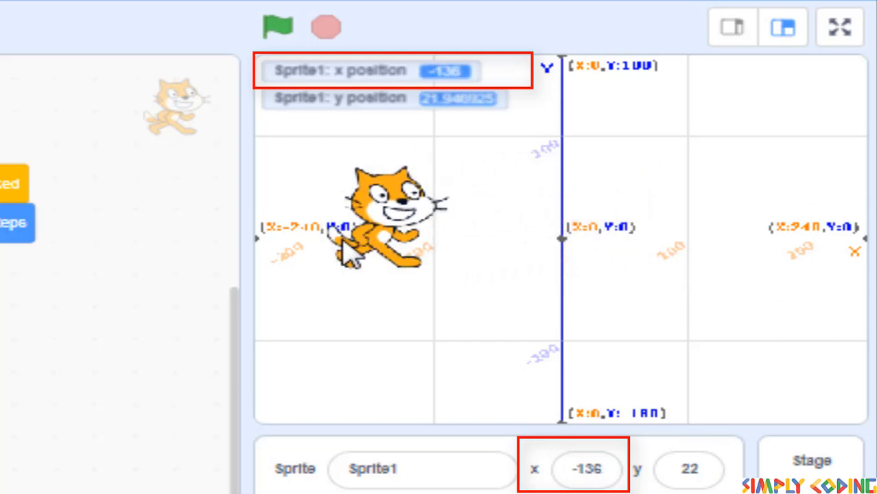
mouse_move(377, 258)
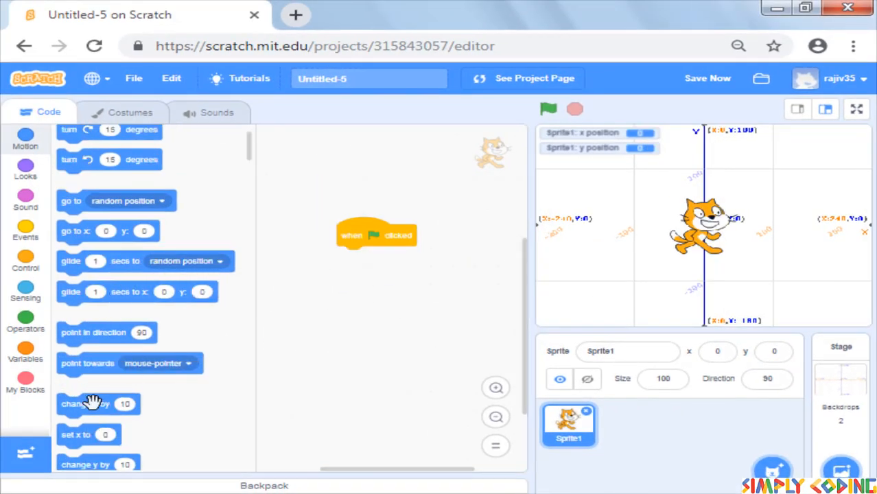
Drag the cat toward the top of the grid so its y position reads about 129.
drag(96, 403, 378, 257)
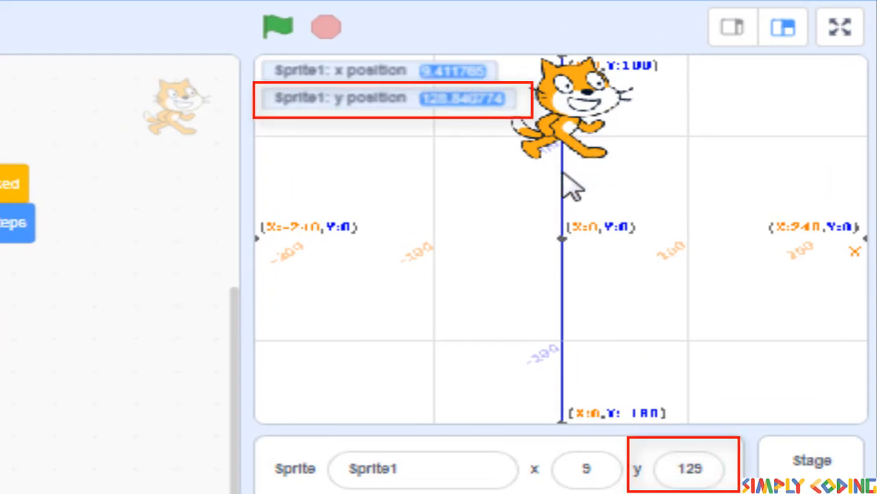
mouse_move(579, 419)
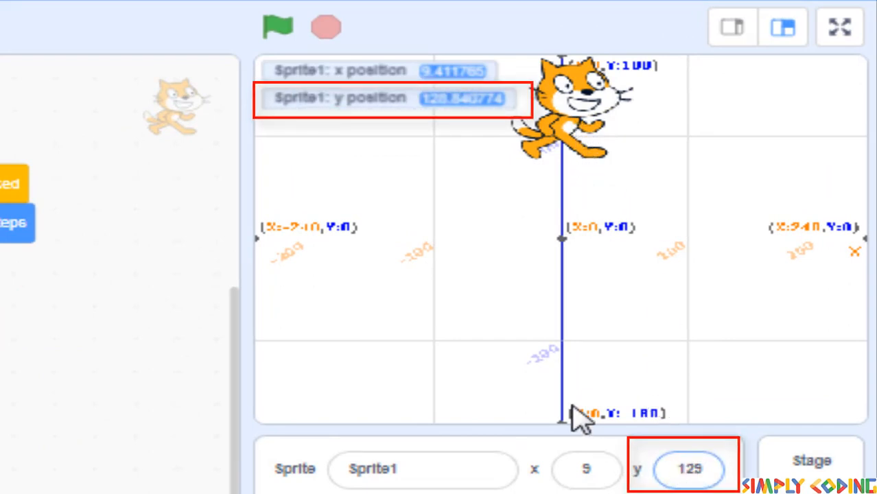
mouse_move(615, 154)
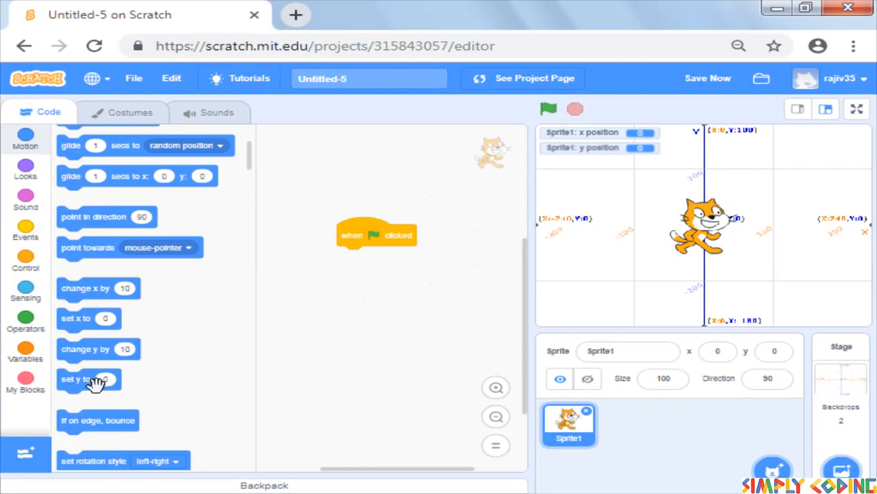
Add a change y by 30 block under the green-flag hat and run the script.
drag(85, 349, 379, 257)
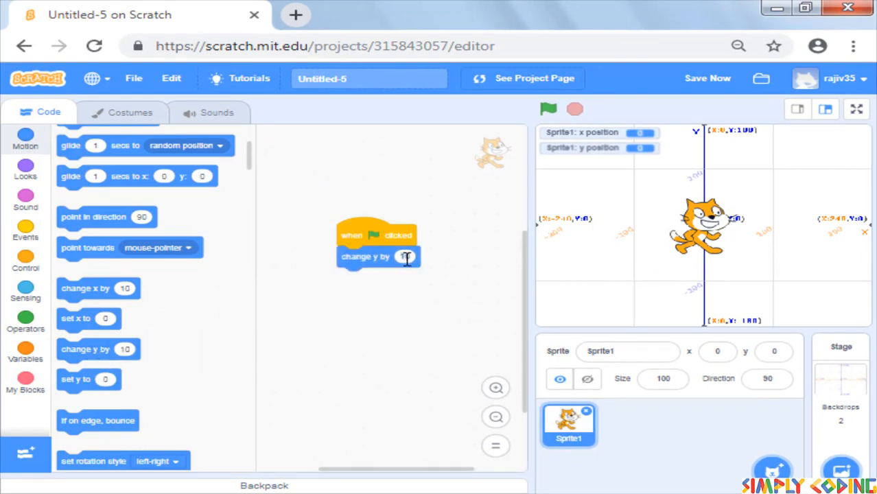
text(30)
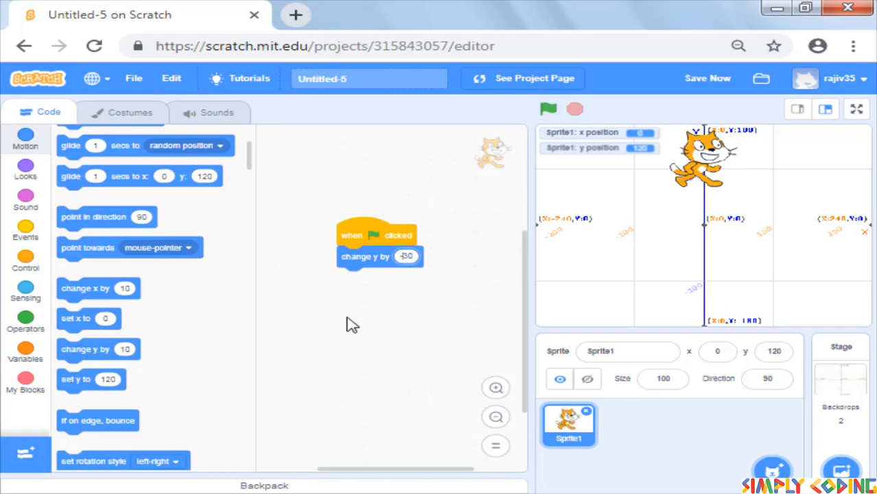
click(549, 109)
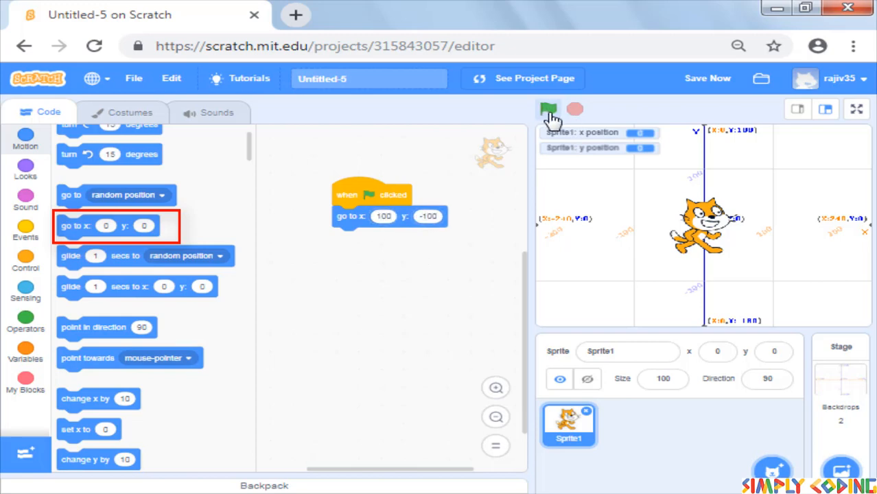
Run the green-flag script sending the cat to x 100, y -100.
click(549, 108)
text(-100)
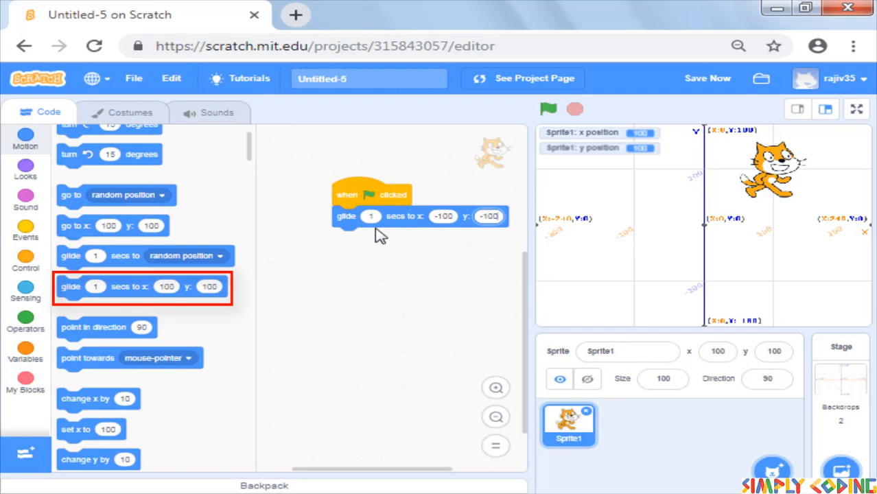
Set the glide to 3 seconds and run it so the cat reaches x -100, y -100.
click(547, 110)
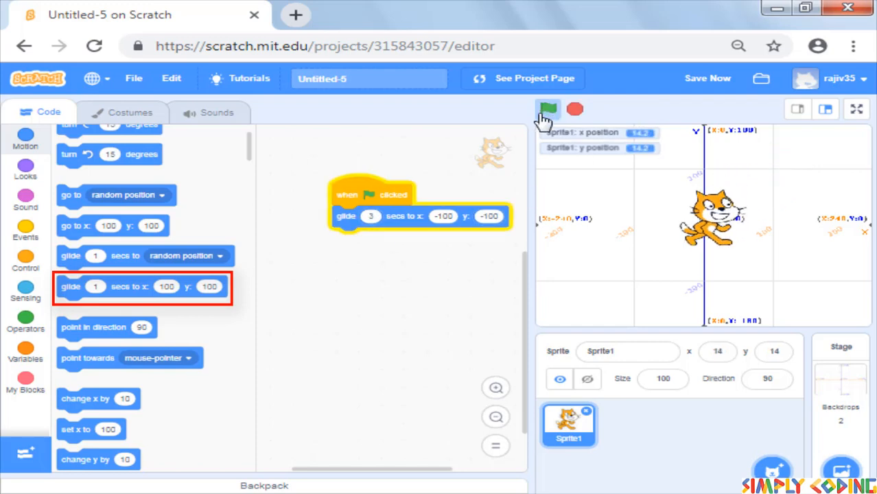
click(548, 110)
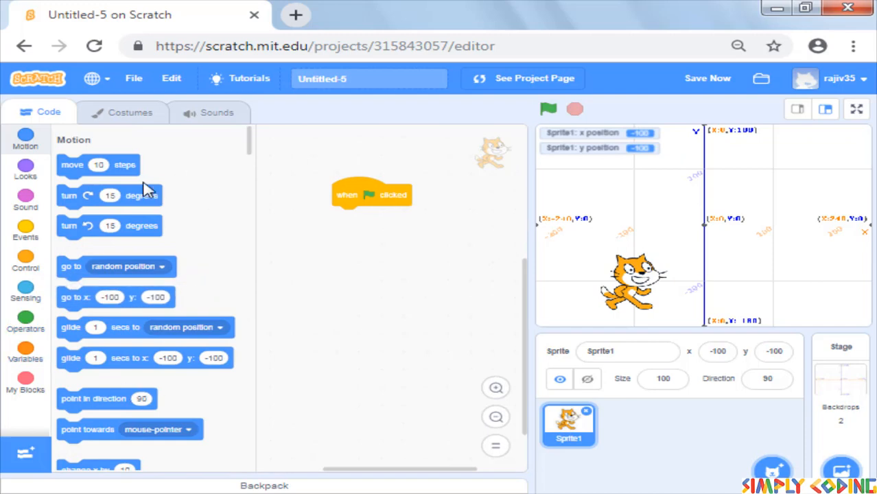
Attach a move 10 steps block under the green-flag hat.
drag(98, 165, 371, 217)
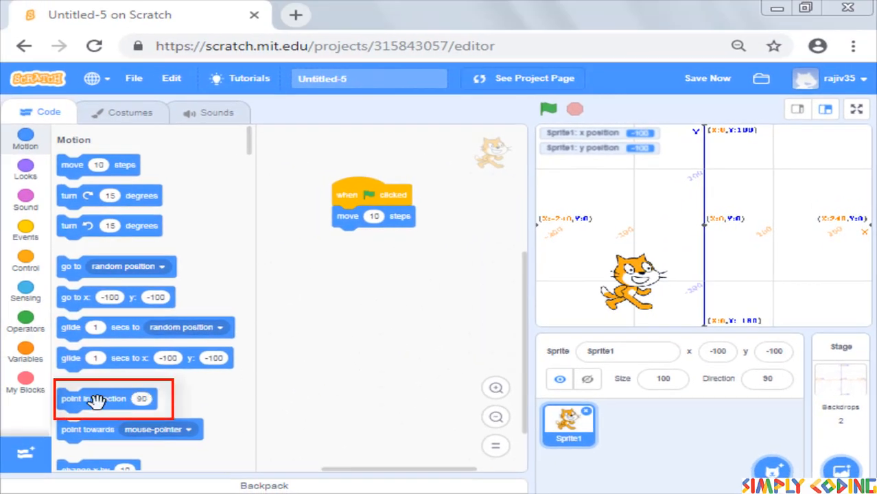
Insert a point in direction block before the move, dial it to 30, and run the 50-step move.
drag(103, 398, 373, 216)
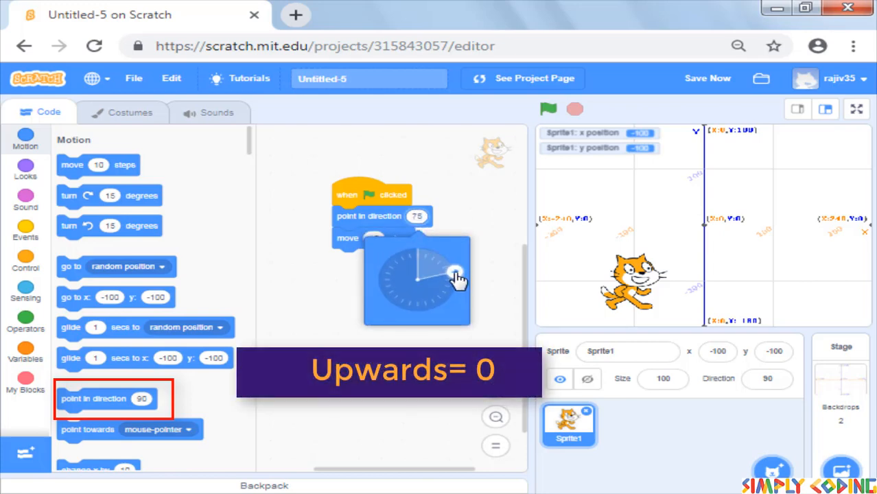
drag(456, 275, 417, 250)
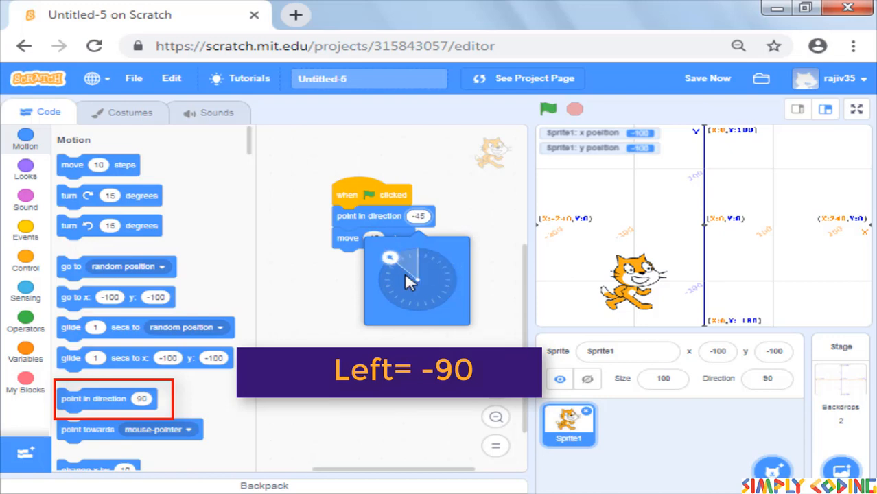
drag(409, 281, 378, 280)
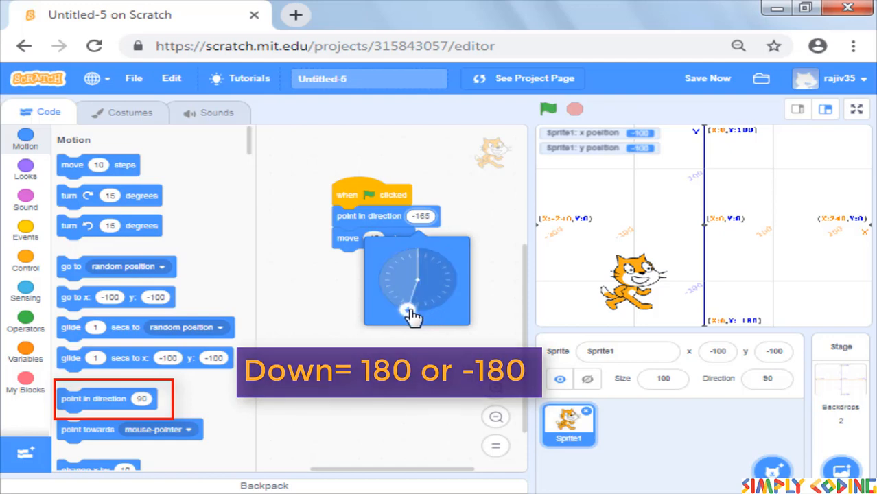
drag(409, 313, 456, 284)
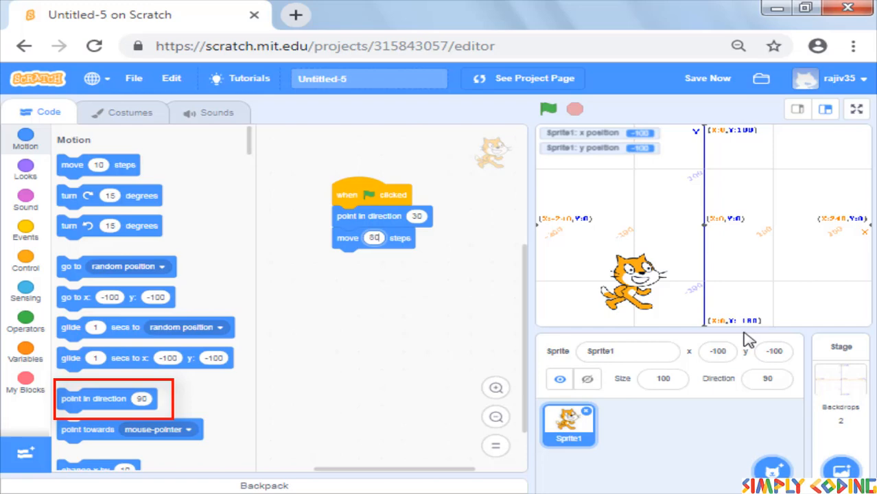
click(547, 108)
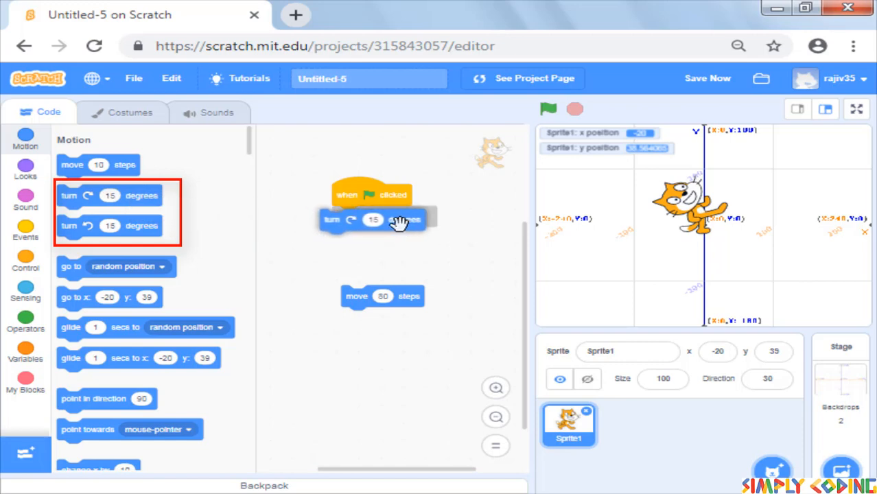
Put a turn 15 degrees block before move 50 steps and run the script twice.
drag(382, 297, 373, 239)
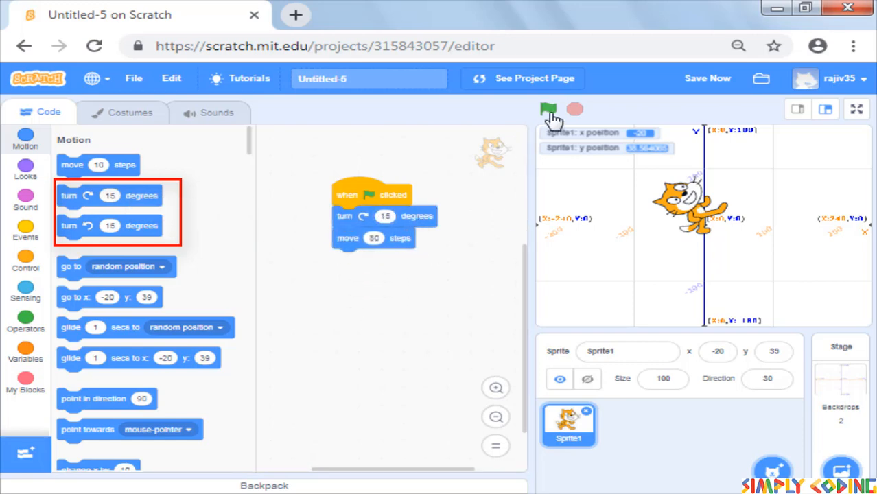
click(548, 110)
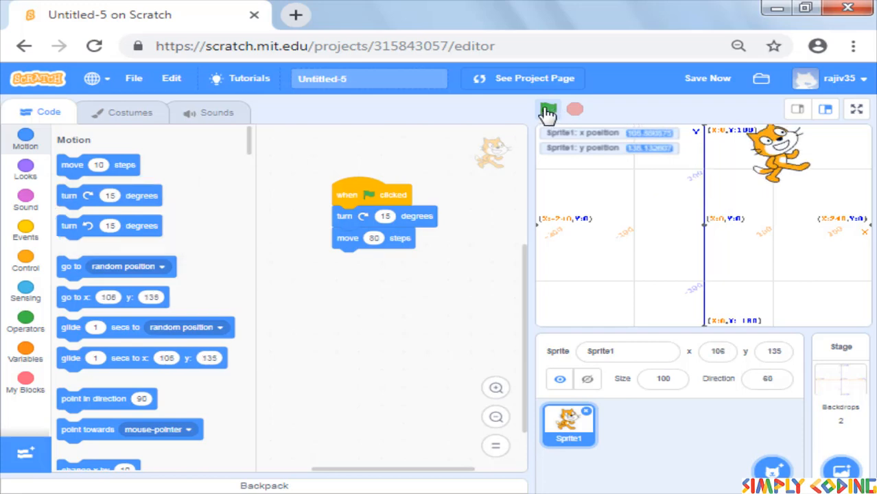
click(548, 110)
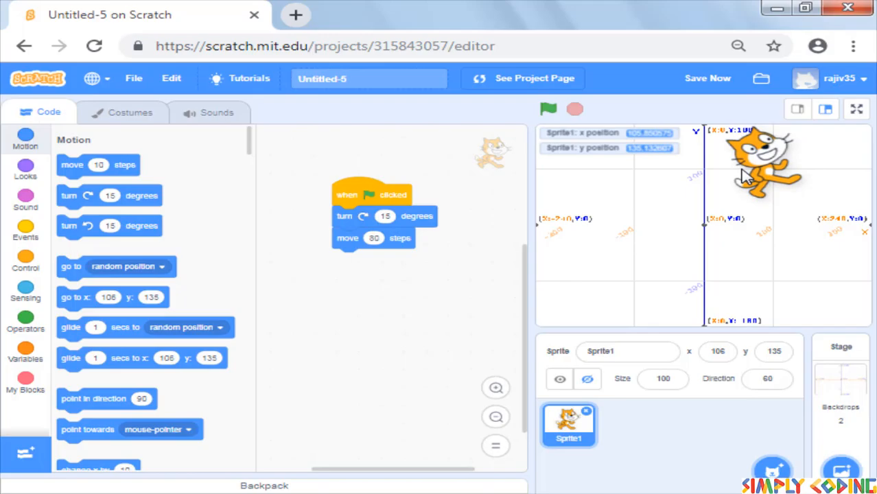